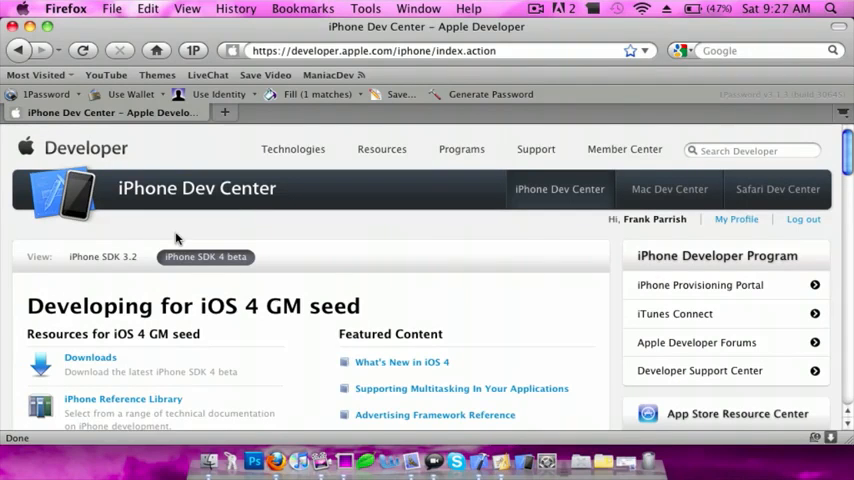
{"action": "mouse_move", "coordinate": [221, 238]}
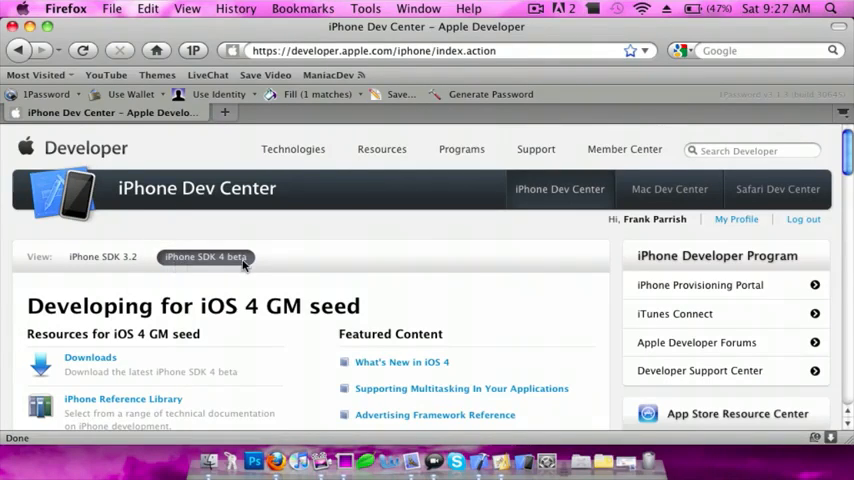
Step: Scroll the iPhone Dev Center page down to the iPhone SDK 4 GM seed downloads
{"action": "scroll", "scroll_direction": "down", "scroll_amount": 3}
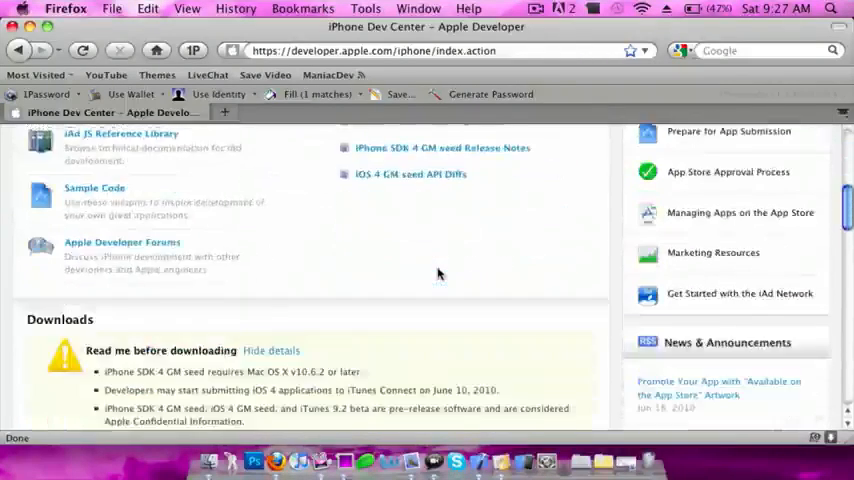
{"action": "scroll", "scroll_direction": "down", "scroll_amount": 3}
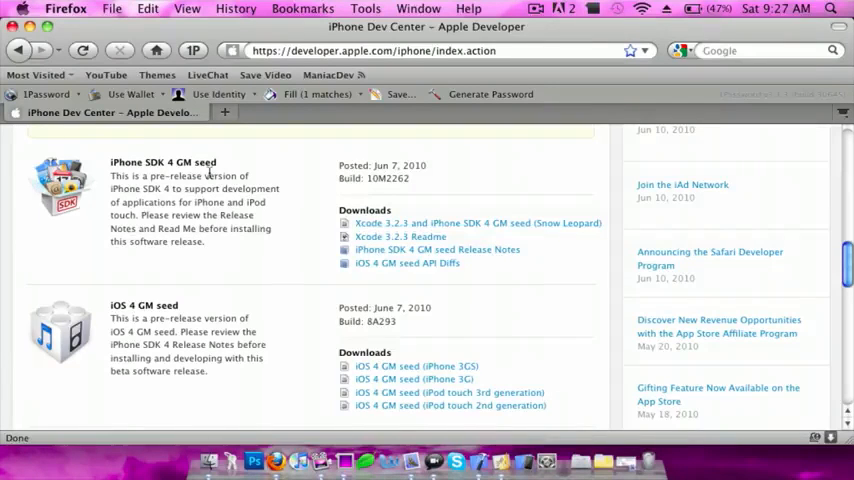
{"action": "scroll", "scroll_direction": "down", "scroll_amount": 3}
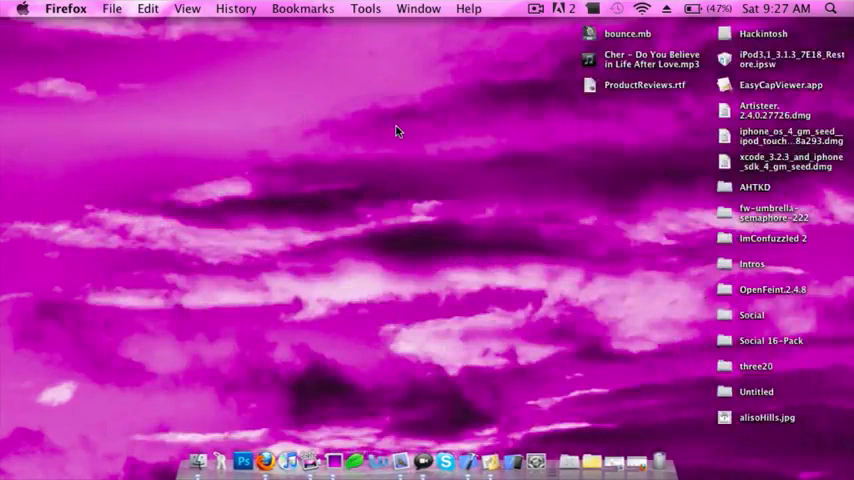
{"action": "mouse_move", "coordinate": [467, 461]}
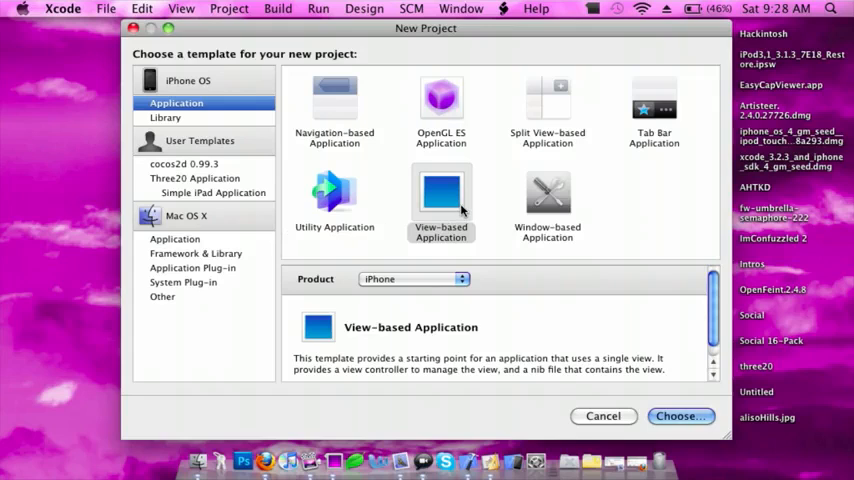
Step: Create the IADS project from the iPhone View-based Application template
{"action": "left_click", "coordinate": [413, 279]}
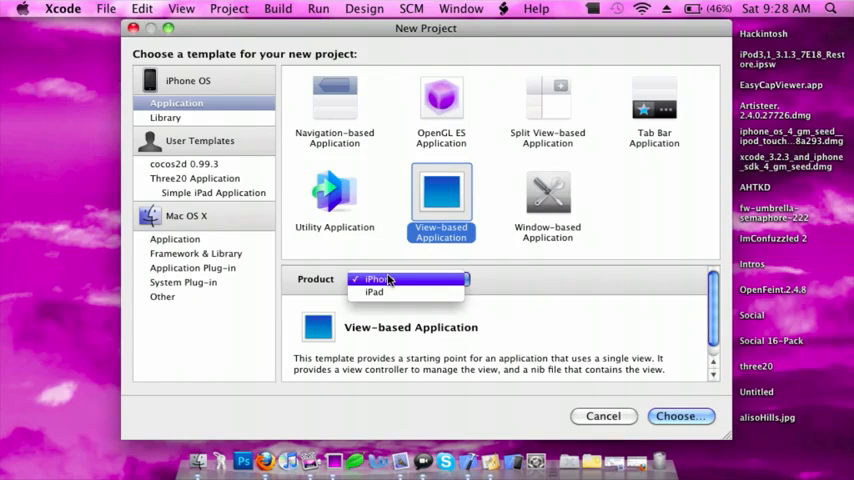
{"action": "left_click", "coordinate": [380, 279]}
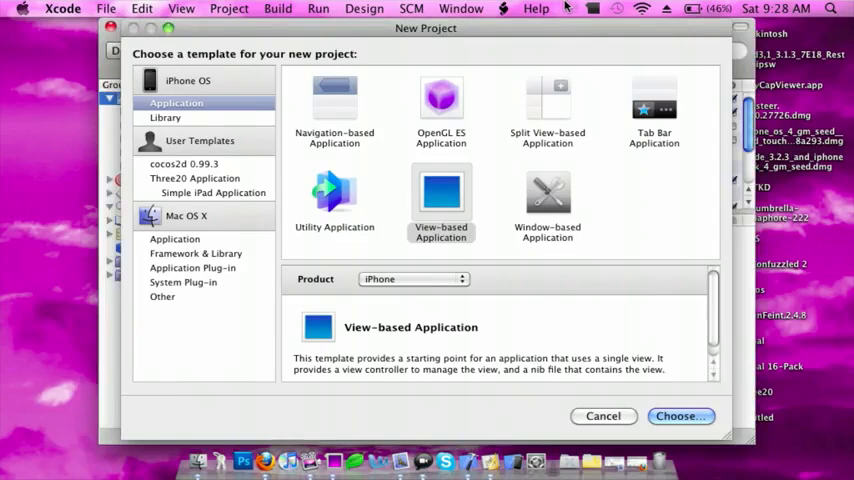
{"action": "left_click", "coordinate": [680, 416]}
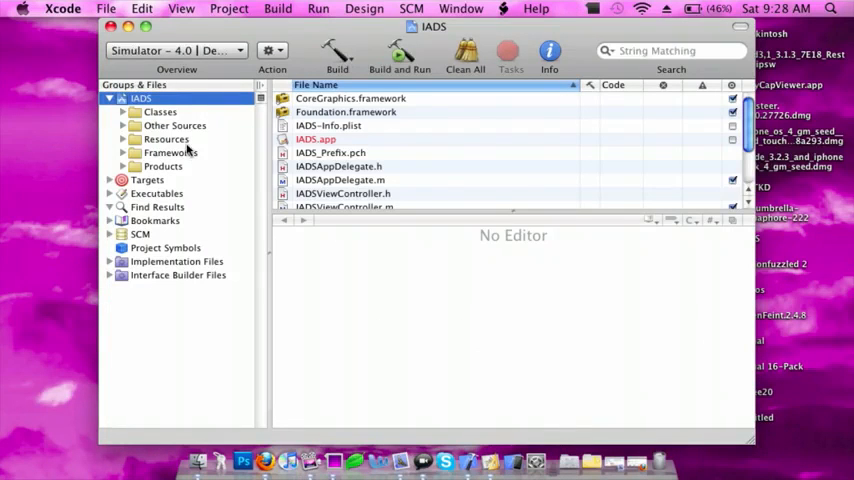
Step: Add iAd.framework to the IADS Frameworks group via Add > Existing Frameworks
{"action": "left_click", "coordinate": [170, 152]}
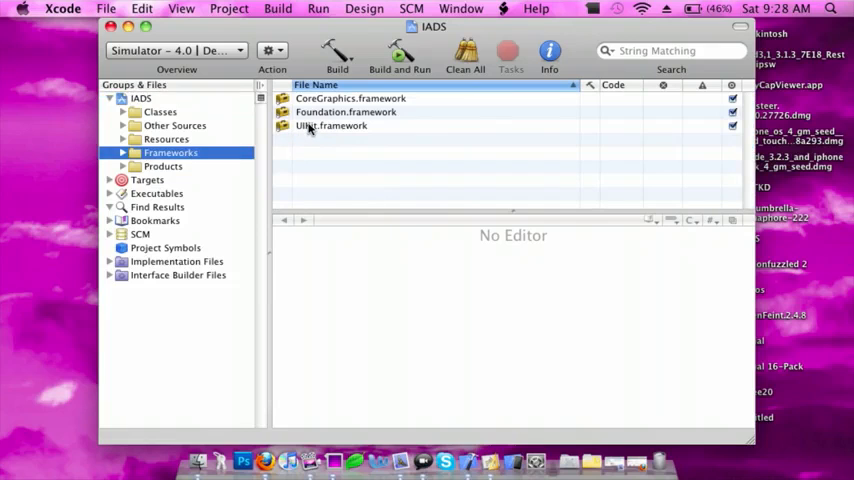
{"action": "right_click", "coordinate": [331, 125]}
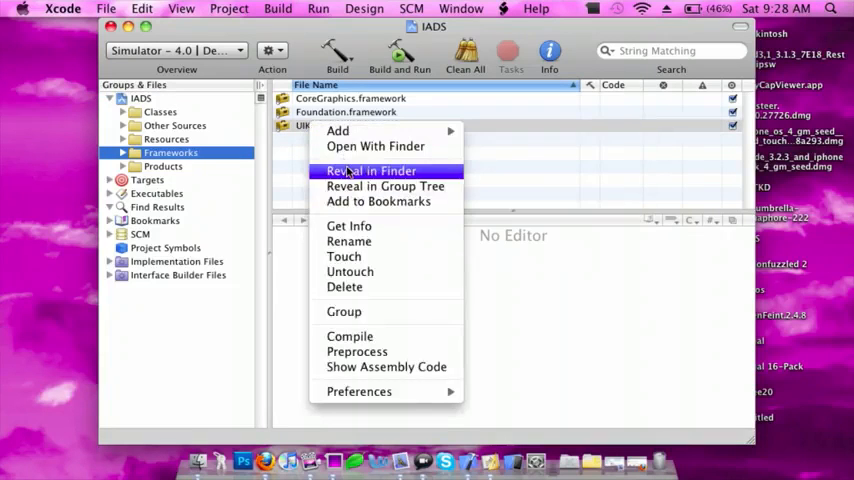
{"action": "left_click", "coordinate": [371, 170]}
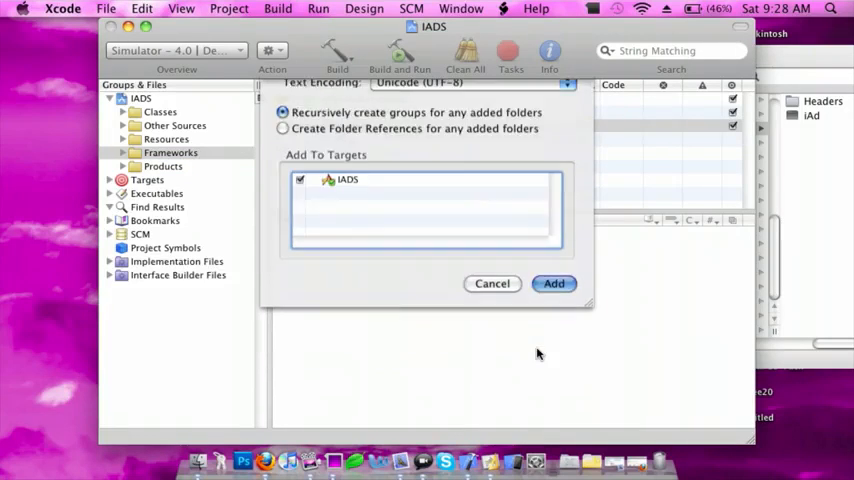
{"action": "left_click", "coordinate": [554, 283]}
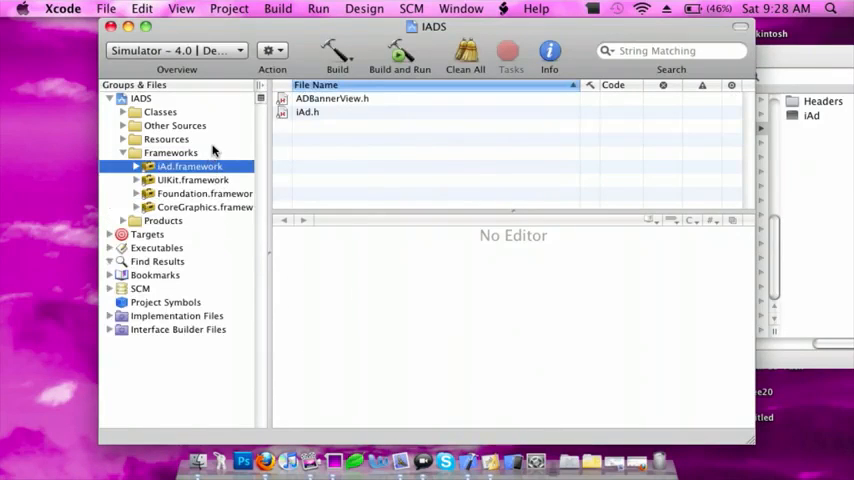
{"action": "left_click", "coordinate": [166, 139]}
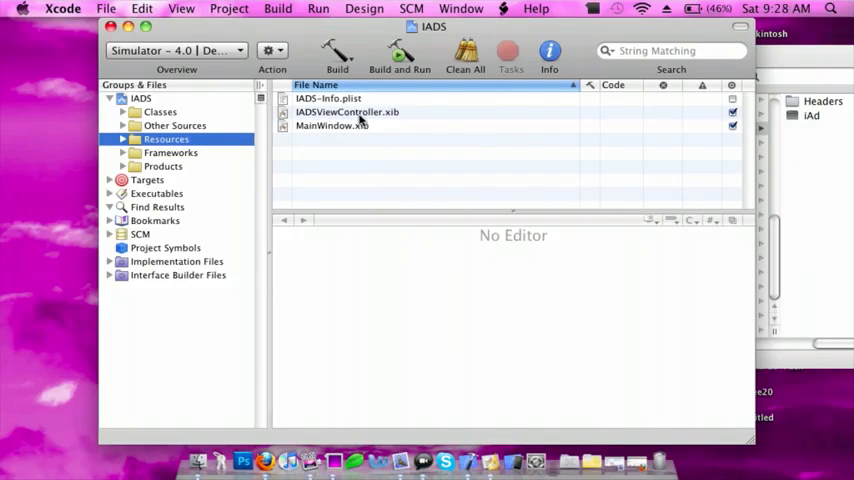
Step: In IADSViewController.xib, add a UIView plus two ADBannerViews, one top, one lower
{"action": "double_click", "coordinate": [347, 111]}
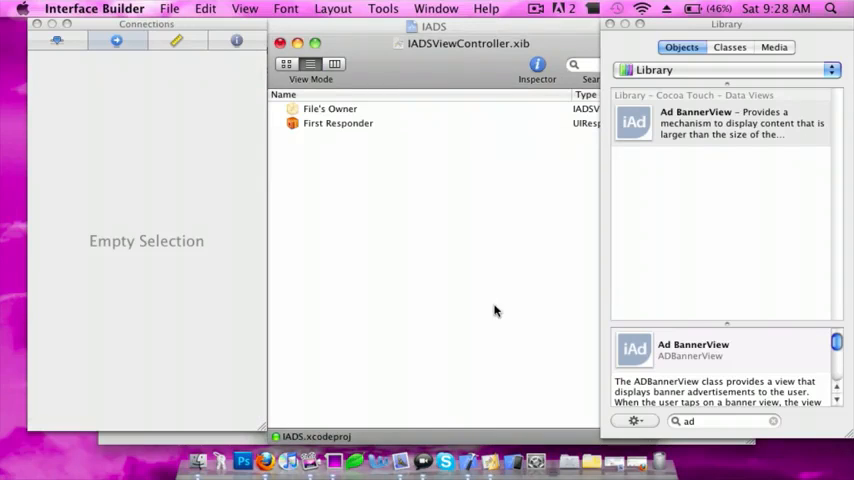
{"action": "type", "text": "uiv"}
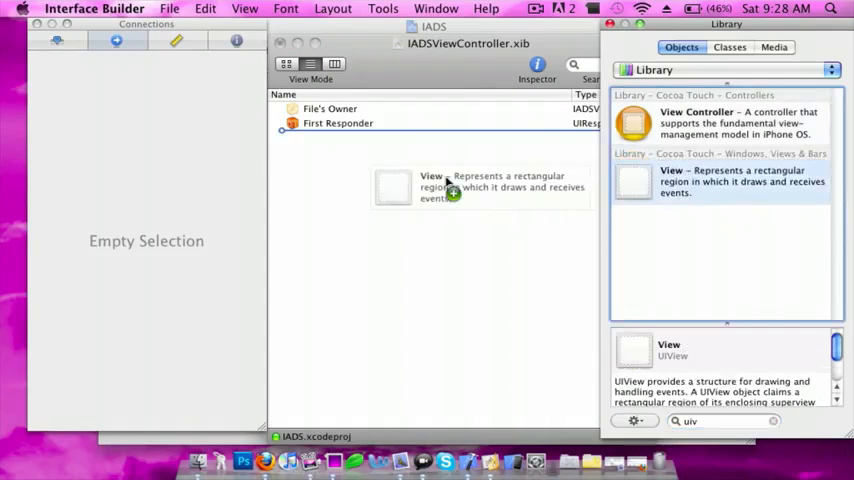
{"action": "left_click", "coordinate": [329, 108]}
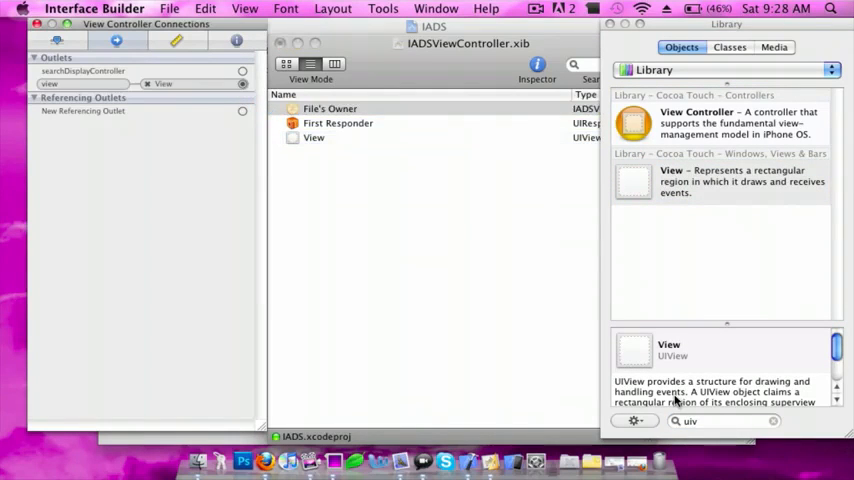
{"action": "type", "text": "ad"}
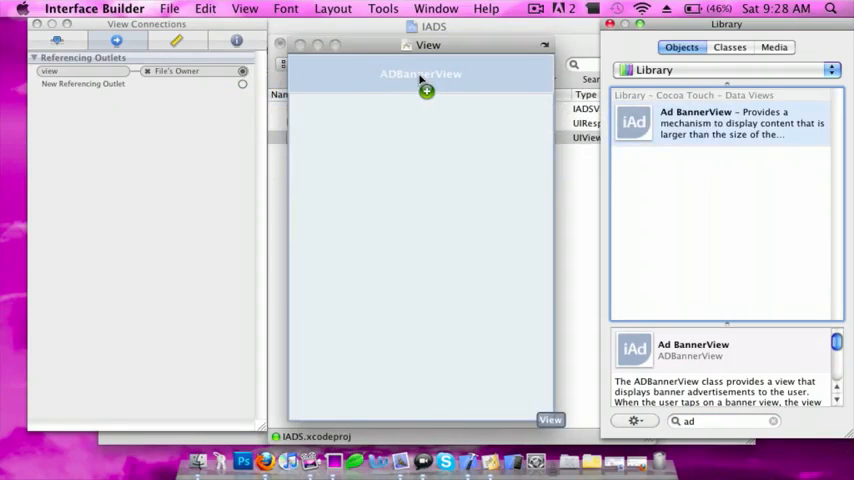
{"action": "left_click_drag", "start_coordinate": [421, 73], "coordinate": [365, 199]}
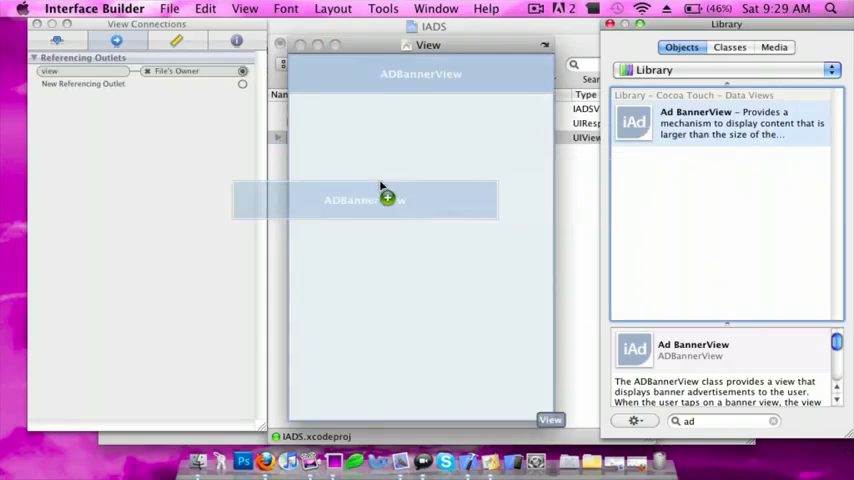
{"action": "left_click_drag", "start_coordinate": [365, 199], "coordinate": [420, 401]}
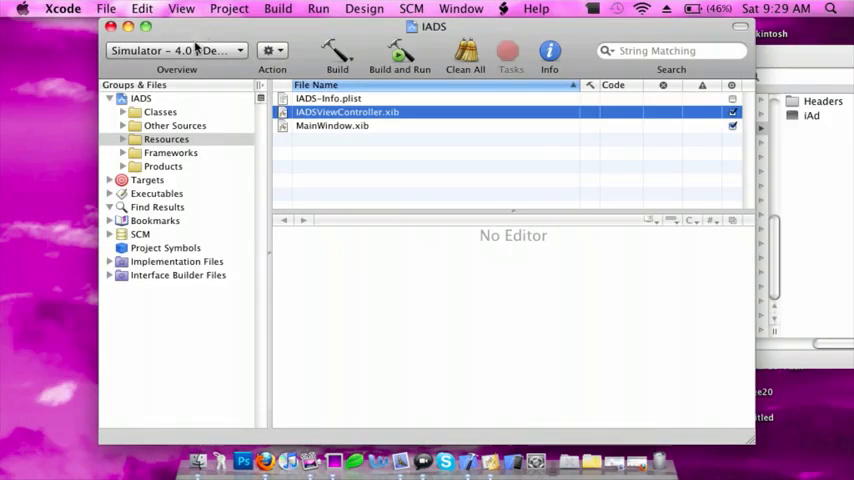
Step: Start Build and Run for IADS targeting the iPhone Simulator
{"action": "left_click", "coordinate": [175, 50]}
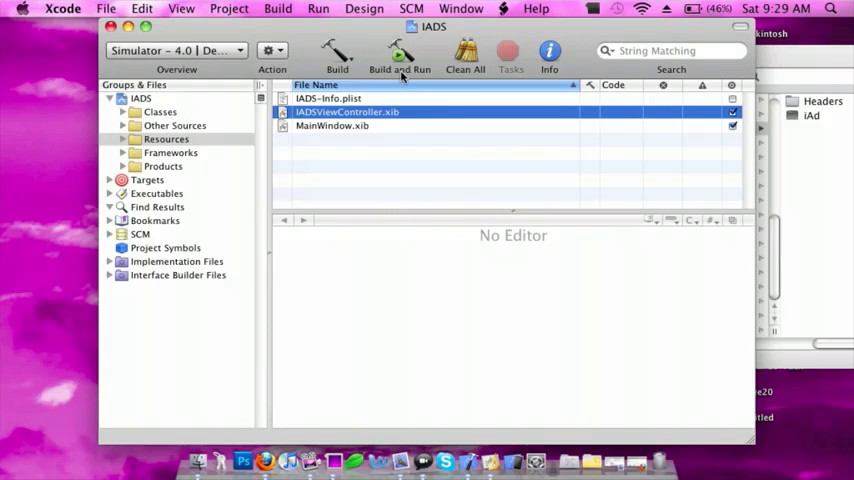
{"action": "left_click", "coordinate": [399, 55]}
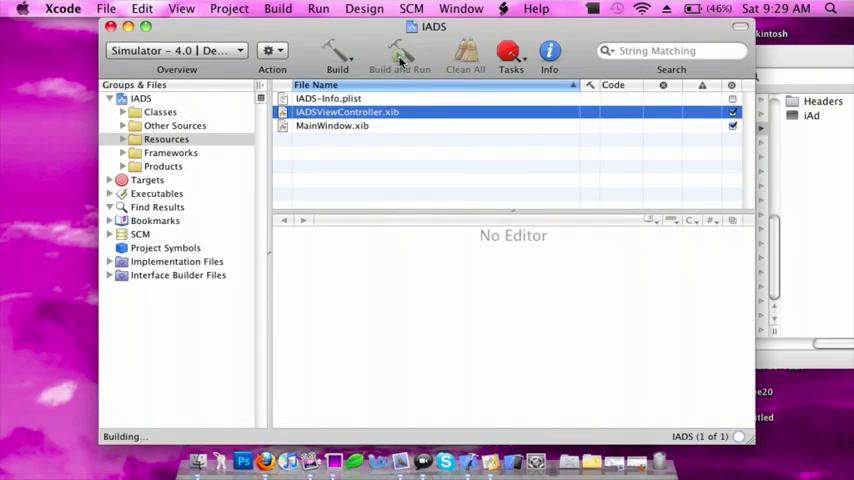
{"action": "mouse_move", "coordinate": [505, 368]}
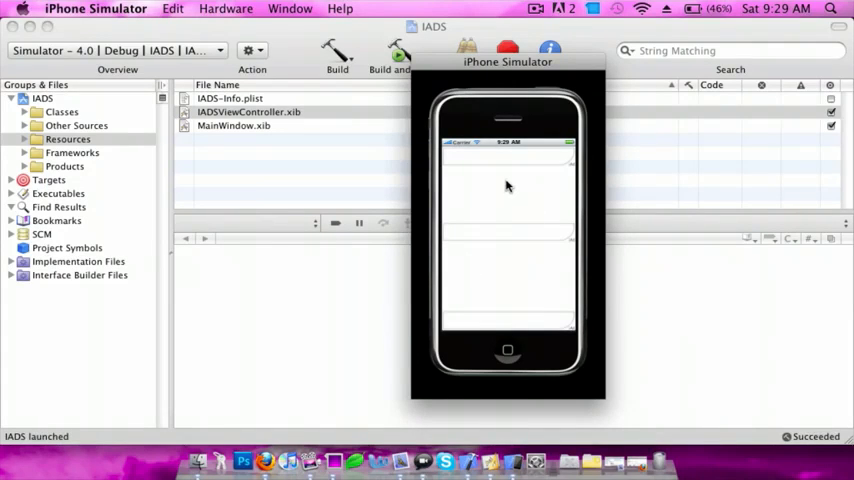
{"action": "mouse_move", "coordinate": [512, 167]}
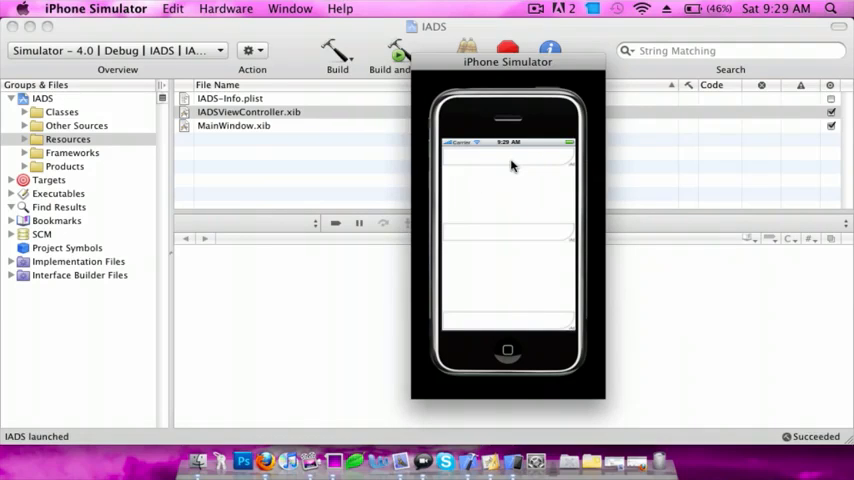
{"action": "mouse_move", "coordinate": [520, 235]}
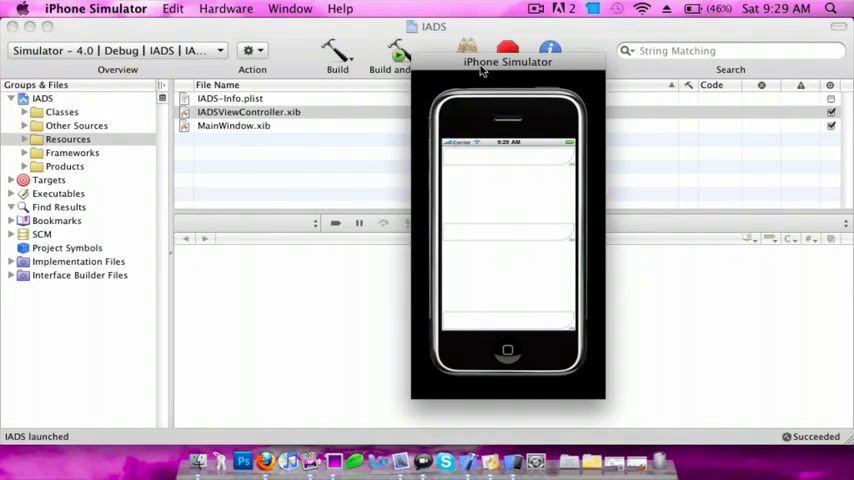
Step: Move the iPhone Simulator window further left
{"action": "left_click_drag", "start_coordinate": [507, 61], "coordinate": [445, 45]}
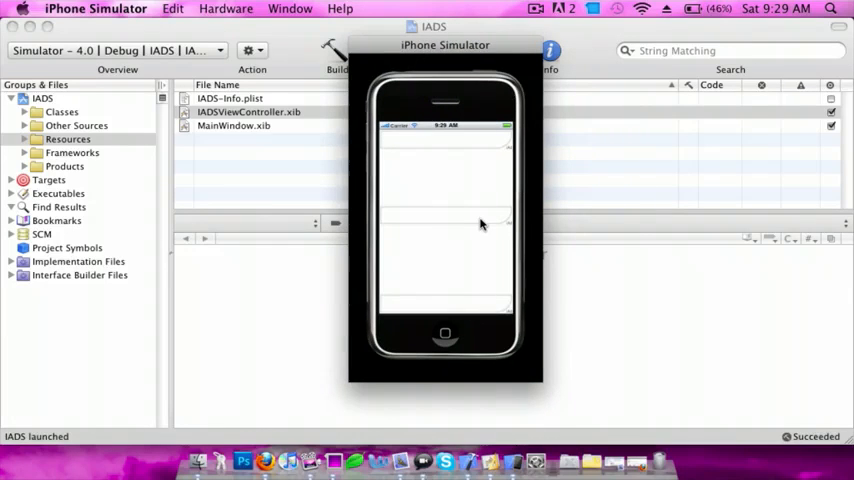
{"action": "mouse_move", "coordinate": [475, 310]}
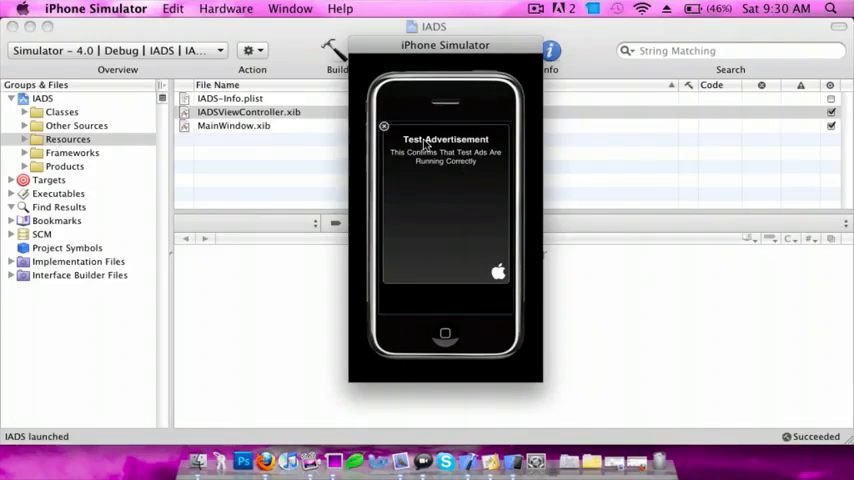
{"action": "mouse_move", "coordinate": [452, 164]}
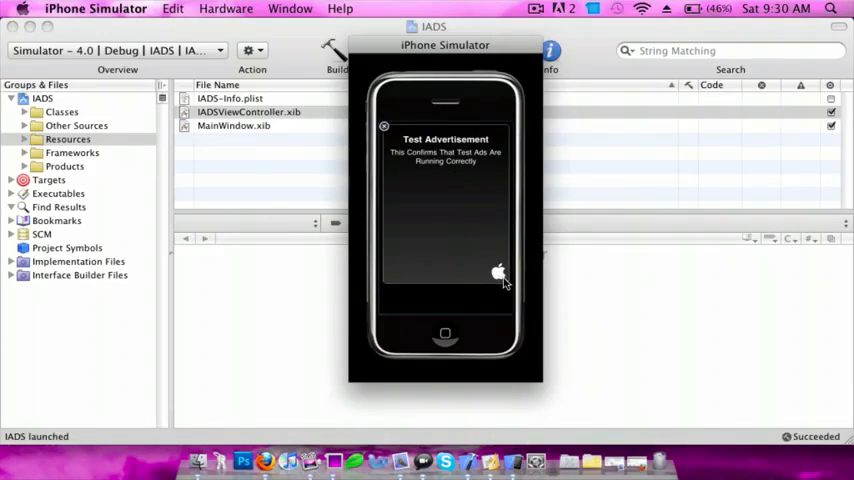
{"action": "mouse_move", "coordinate": [407, 305]}
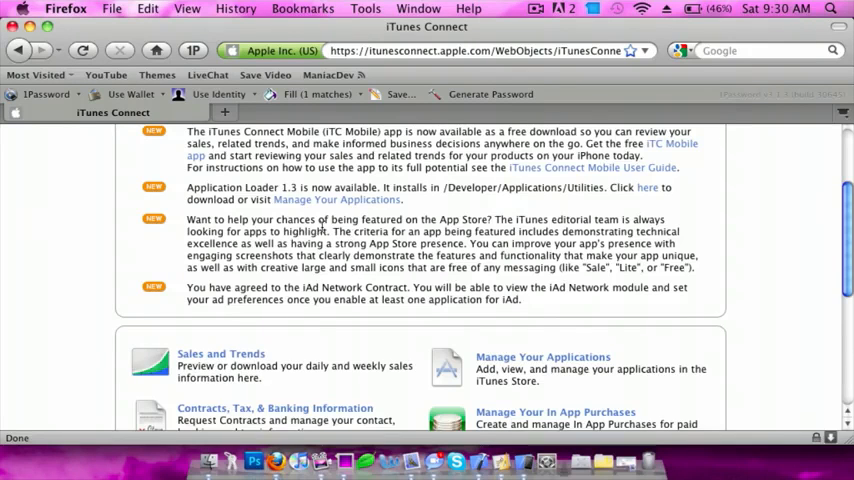
{"action": "mouse_move", "coordinate": [393, 252]}
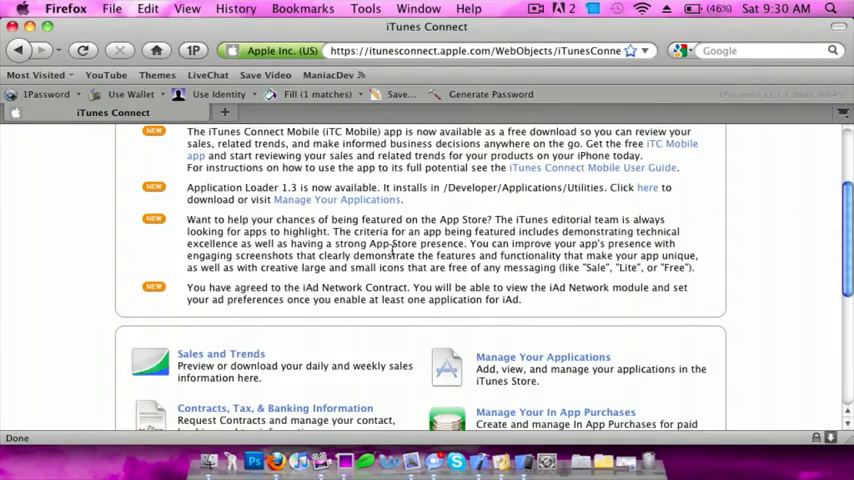
Step: Re-login to iTunes Connect after the expired session and open Manage Your Applications
{"action": "scroll", "scroll_direction": "down", "scroll_amount": 3}
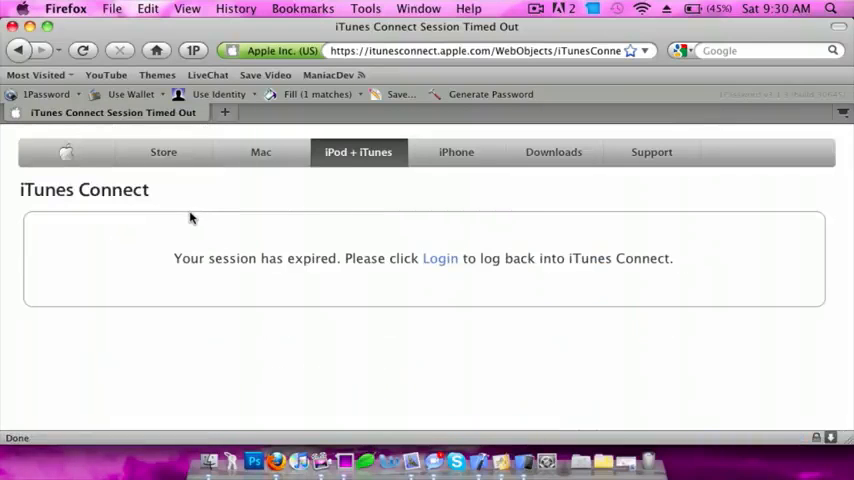
{"action": "left_click", "coordinate": [440, 258]}
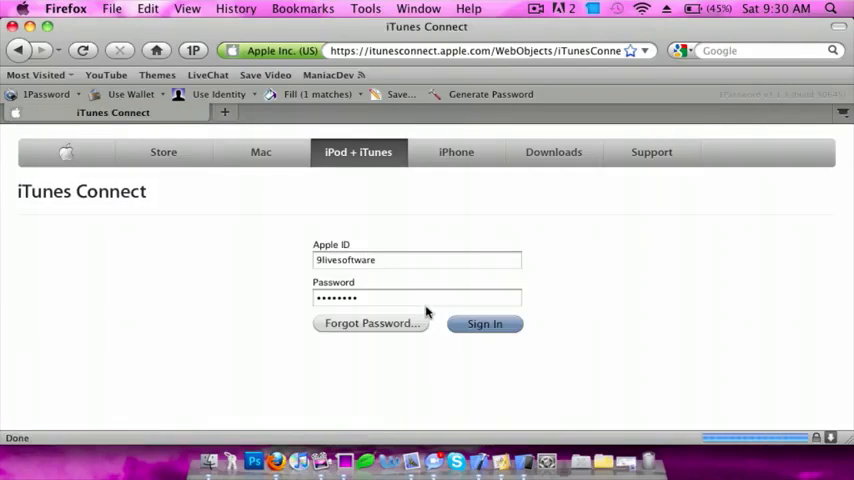
{"action": "left_click", "coordinate": [484, 323]}
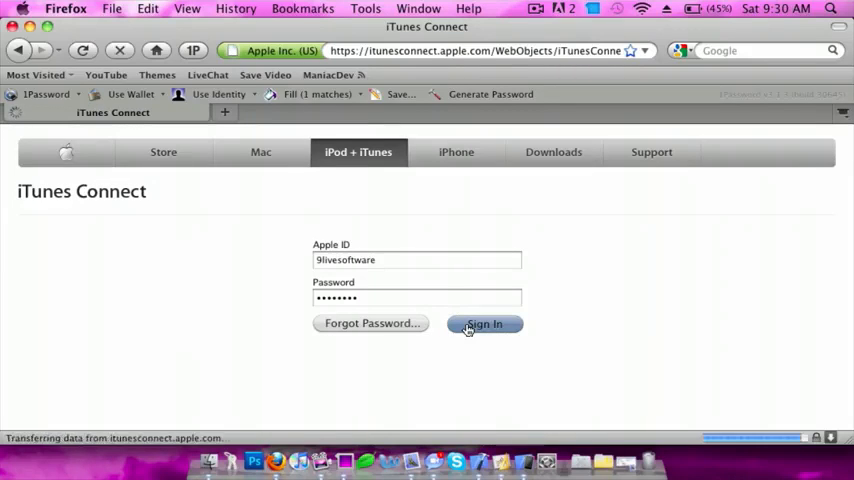
{"action": "left_click", "coordinate": [484, 323]}
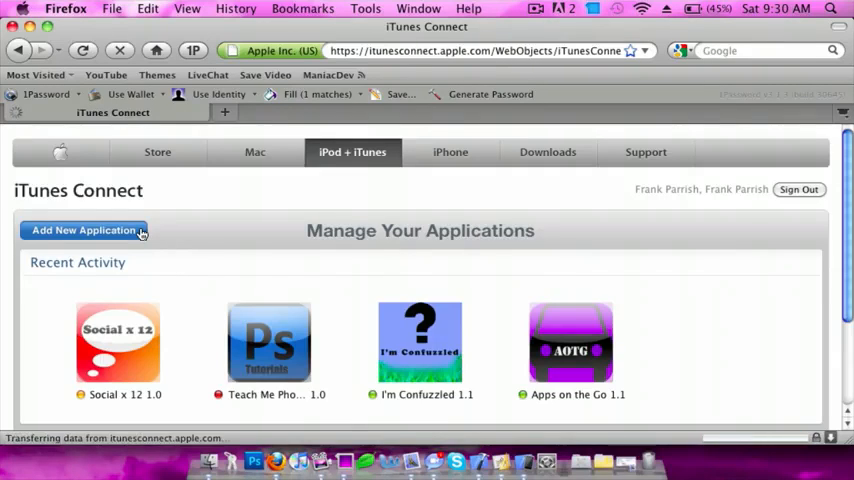
Step: Add a new application, answering No to the encryption export question
{"action": "left_click", "coordinate": [84, 230]}
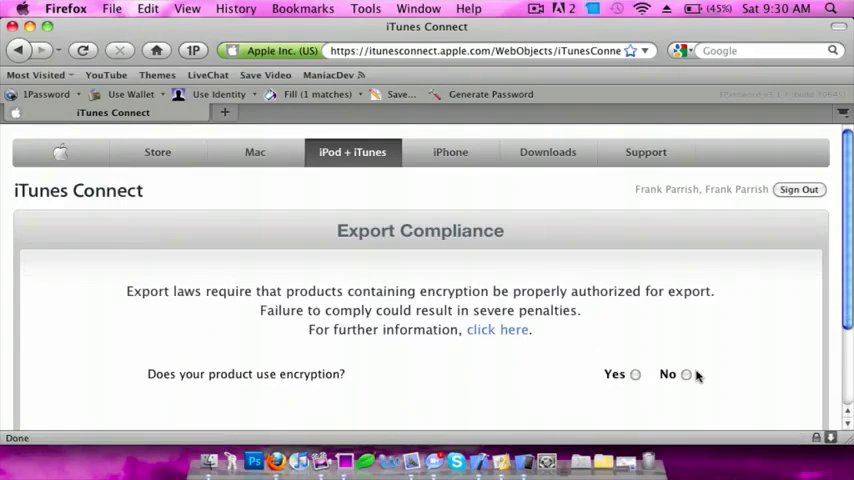
{"action": "left_click", "coordinate": [686, 374]}
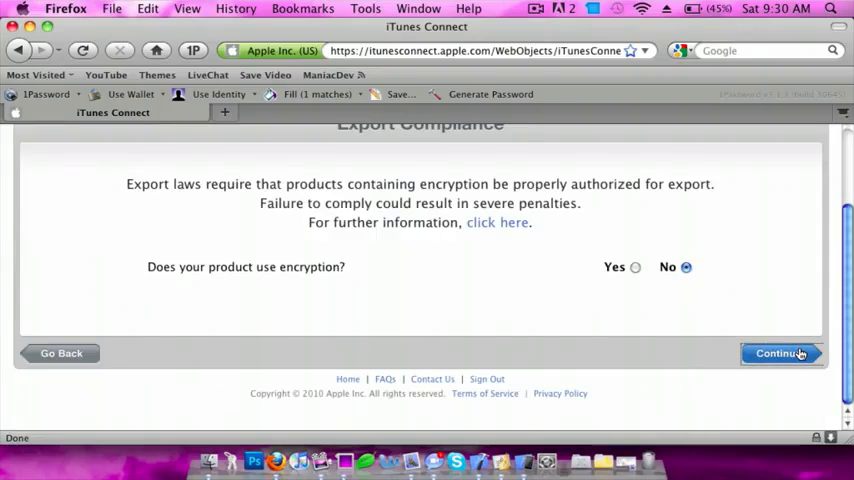
{"action": "left_click", "coordinate": [781, 353]}
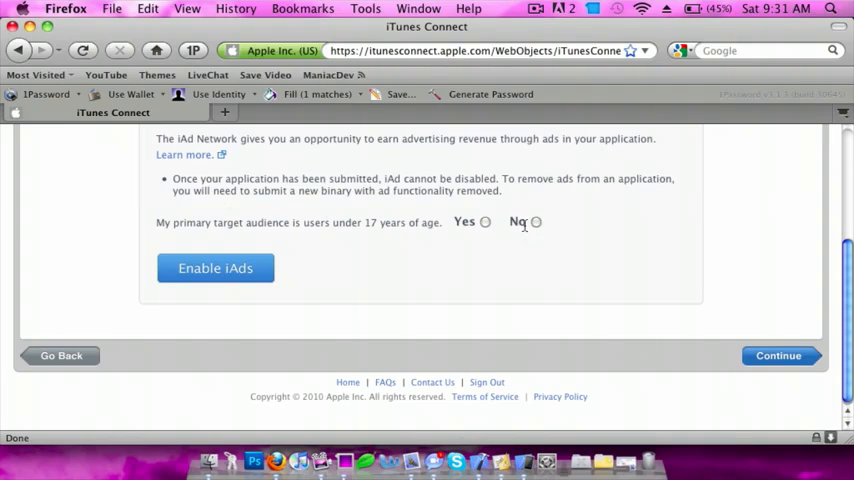
Step: Answer No to the under-17 audience question and confirm enabling iAds
{"action": "left_click", "coordinate": [536, 221]}
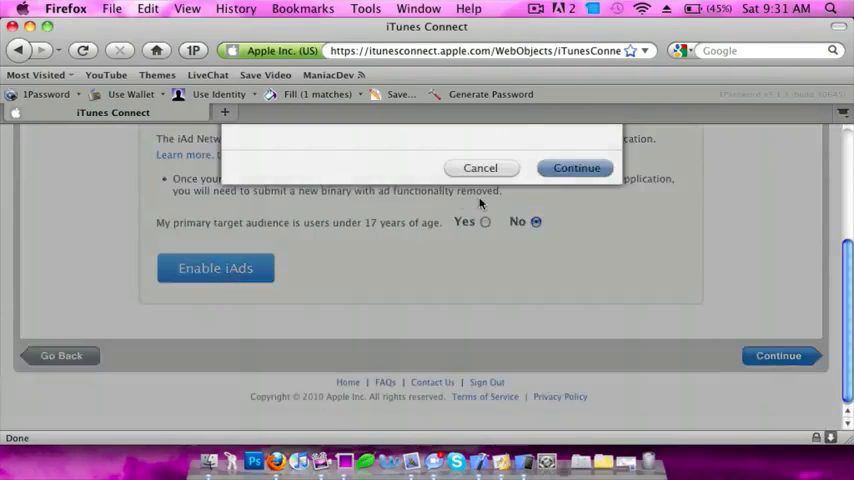
{"action": "left_click", "coordinate": [385, 242]}
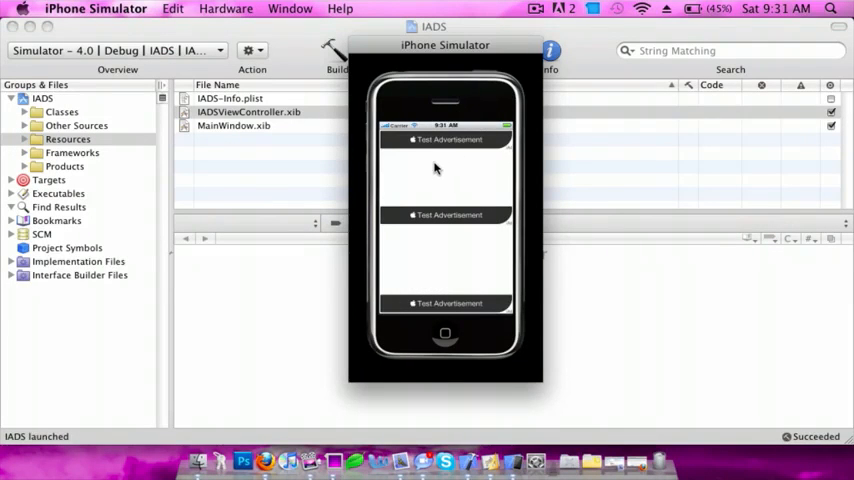
{"action": "mouse_move", "coordinate": [440, 167]}
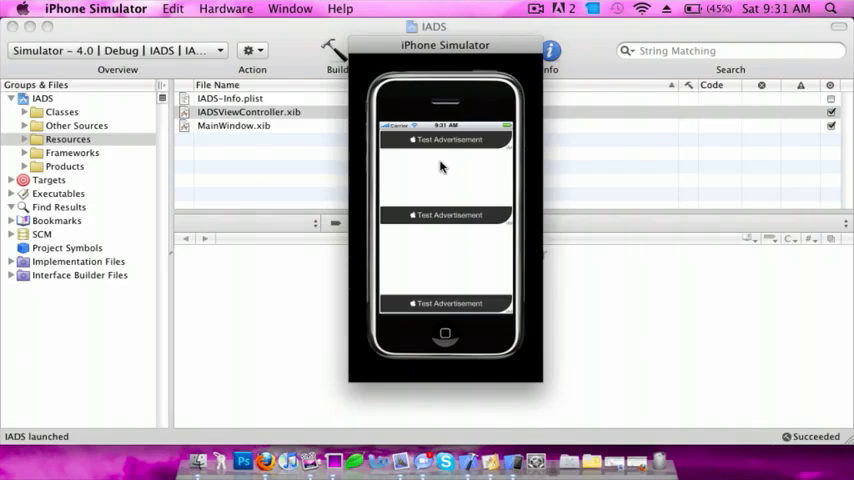